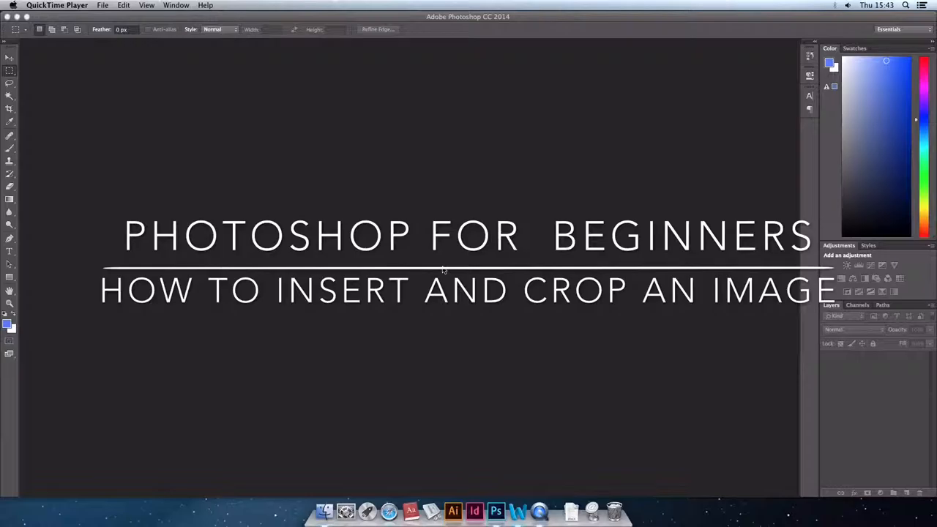
Show the File menu's commands in the empty workspace
click(79, 6)
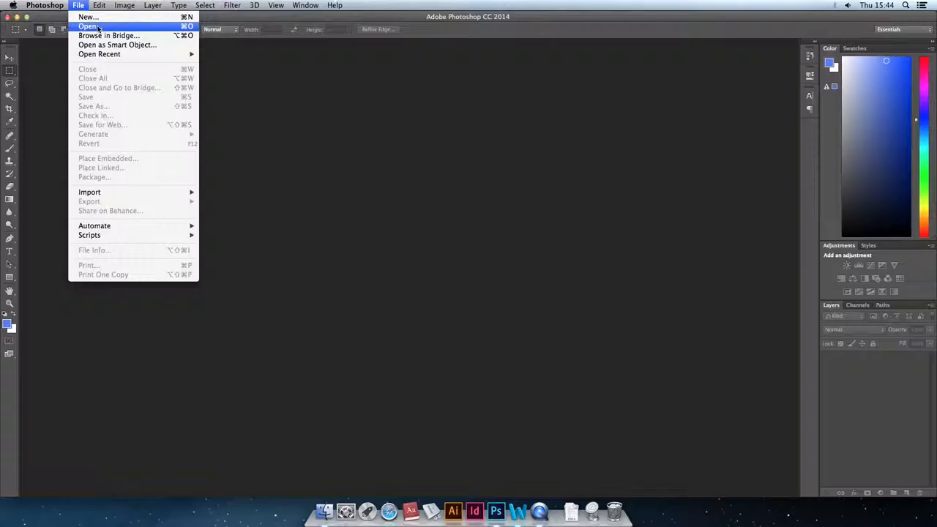
Open the camera JPEG from the Desktop as a new document
click(87, 27)
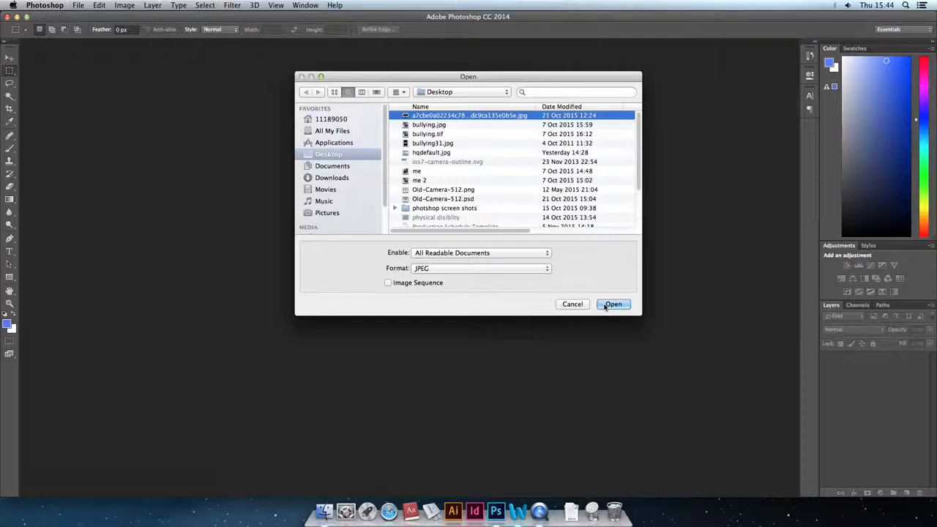
click(612, 303)
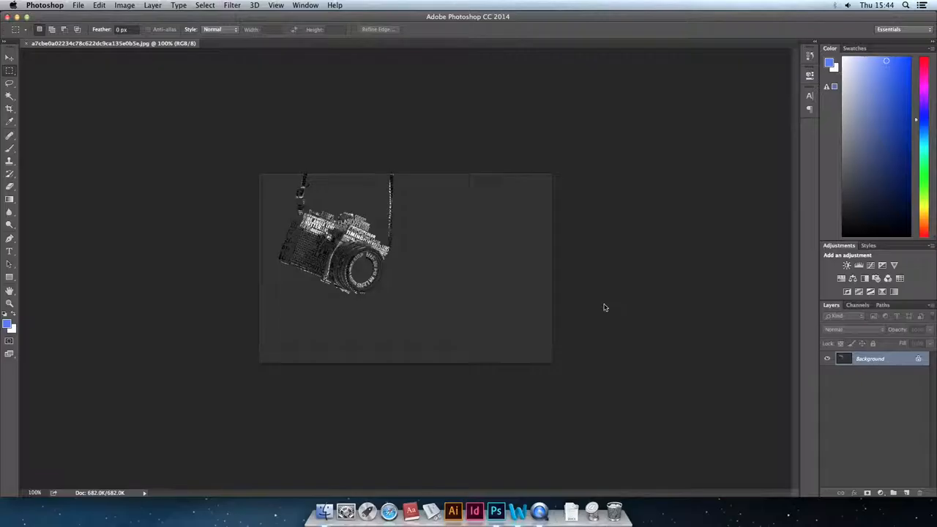
mouse_move(114, 227)
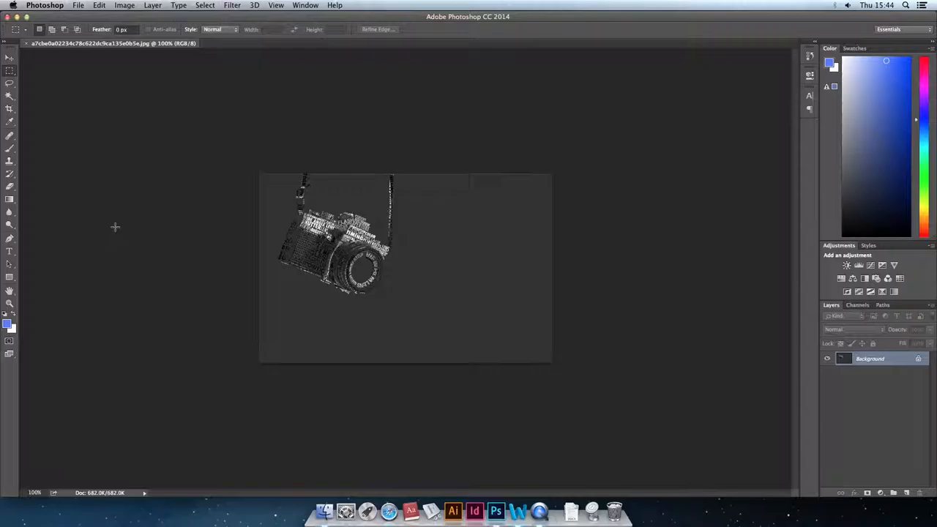
mouse_move(10, 109)
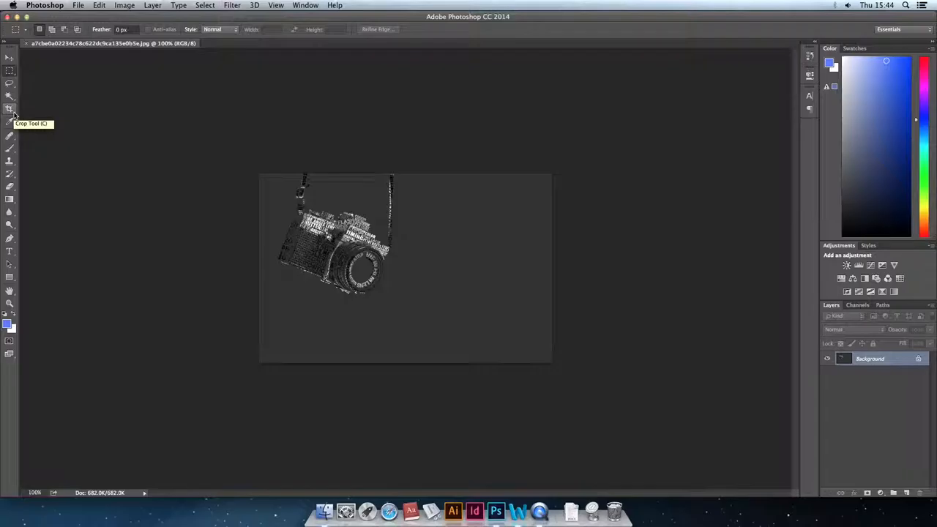
Activate the Crop Tool so a crop box surrounds the whole photo
click(9, 108)
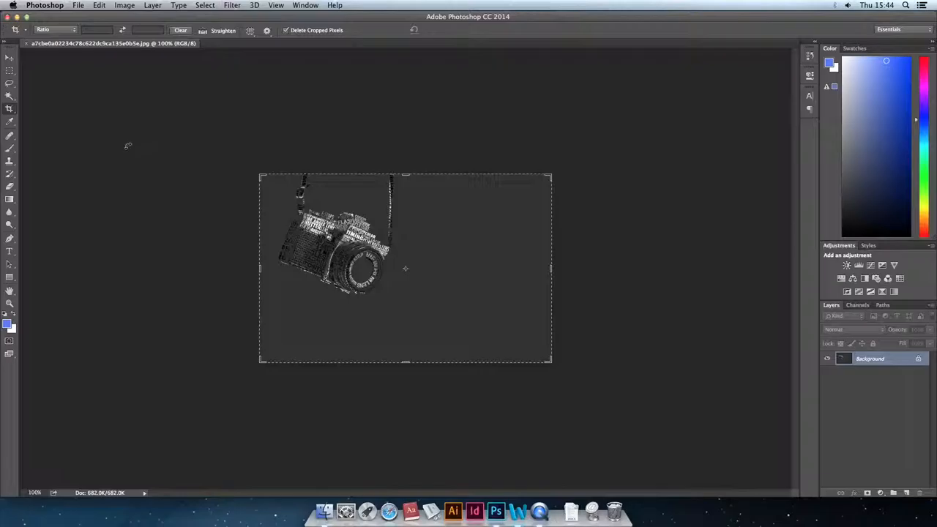
Drag the crop box handles inward so it frames just the camera
drag(553, 359, 486, 340)
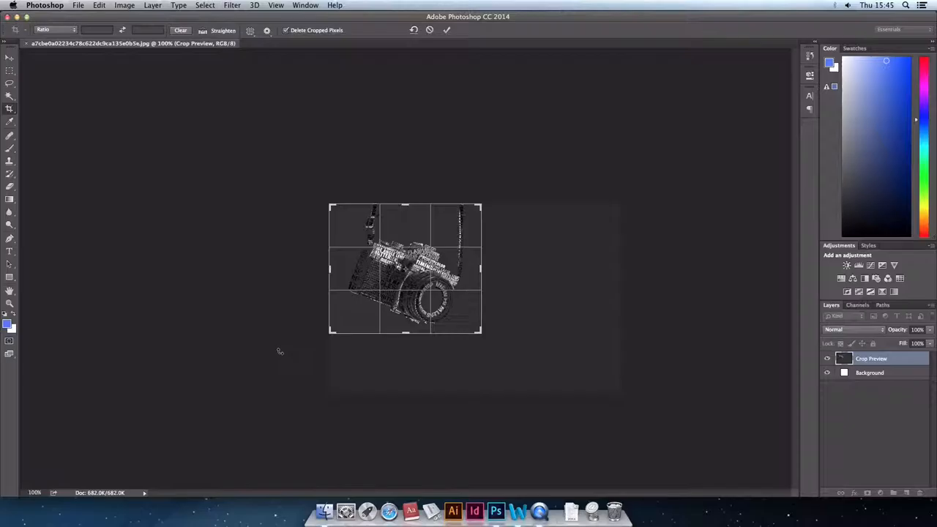
click(447, 29)
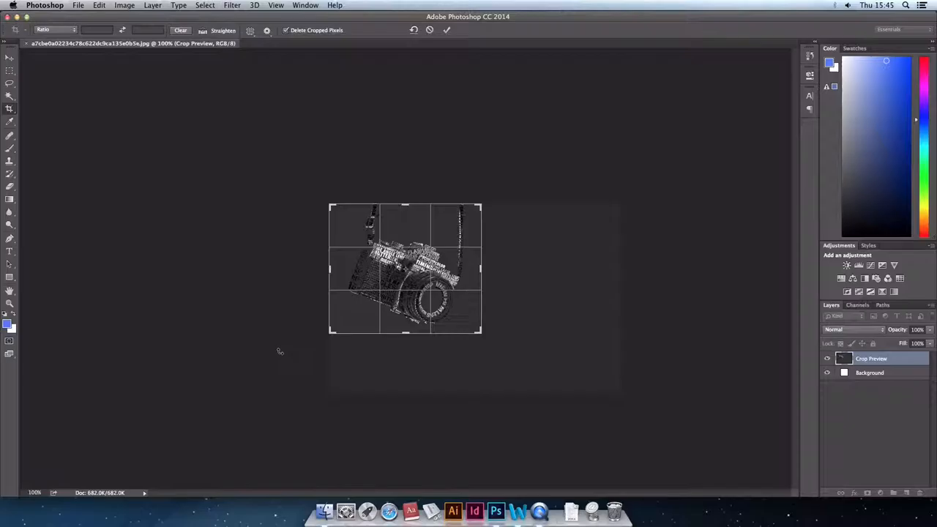